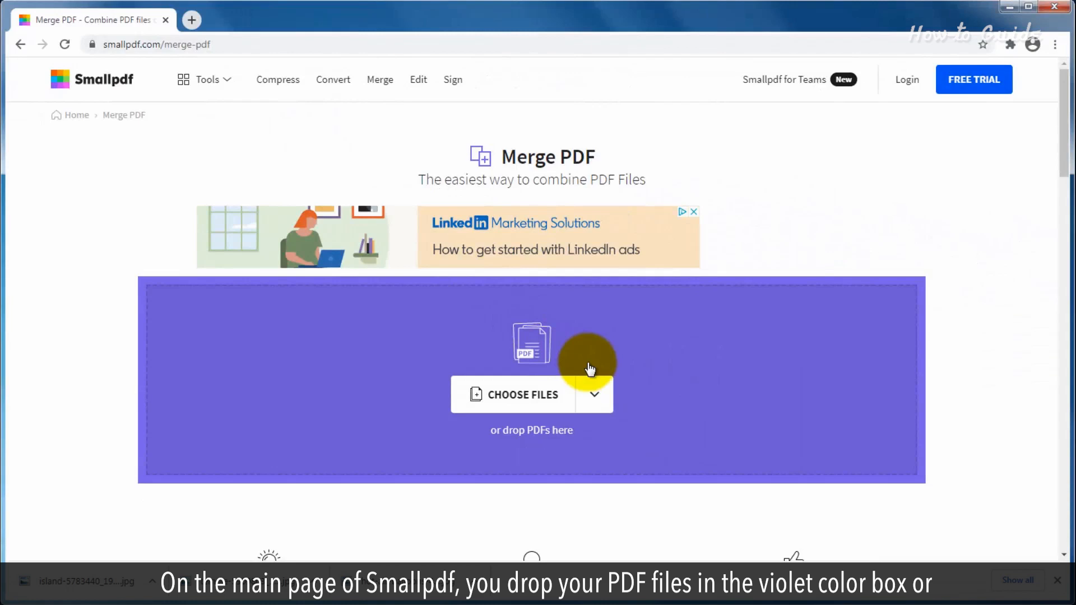
pyautogui.moveTo(508, 440)
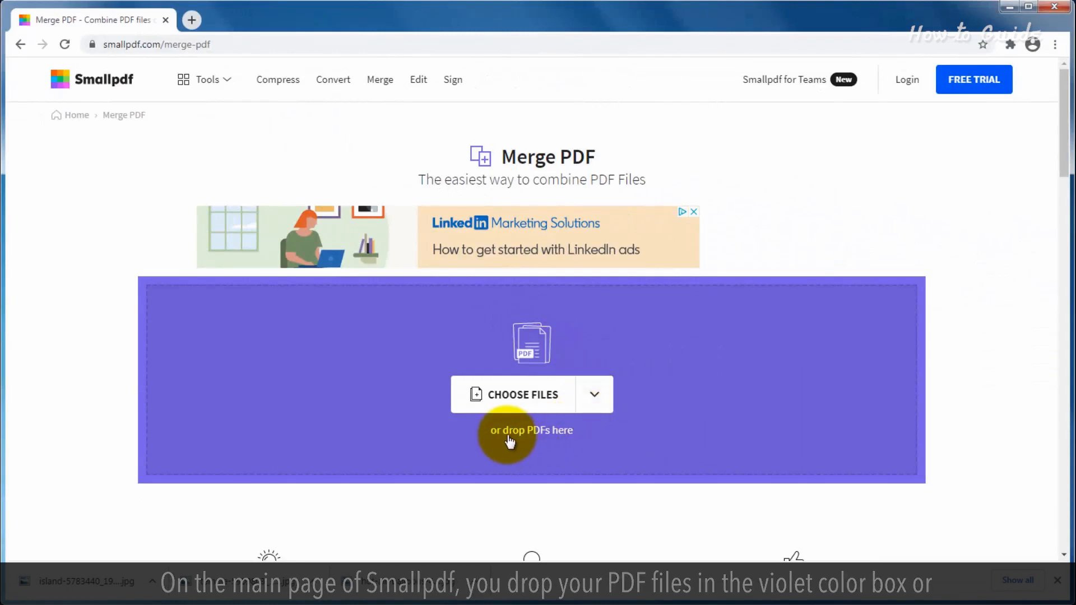
# Step: Reveal the file-source list (device, Smallpdf, Dropbox, Google Drive) on the Merge PDF page
pyautogui.click(592, 395)
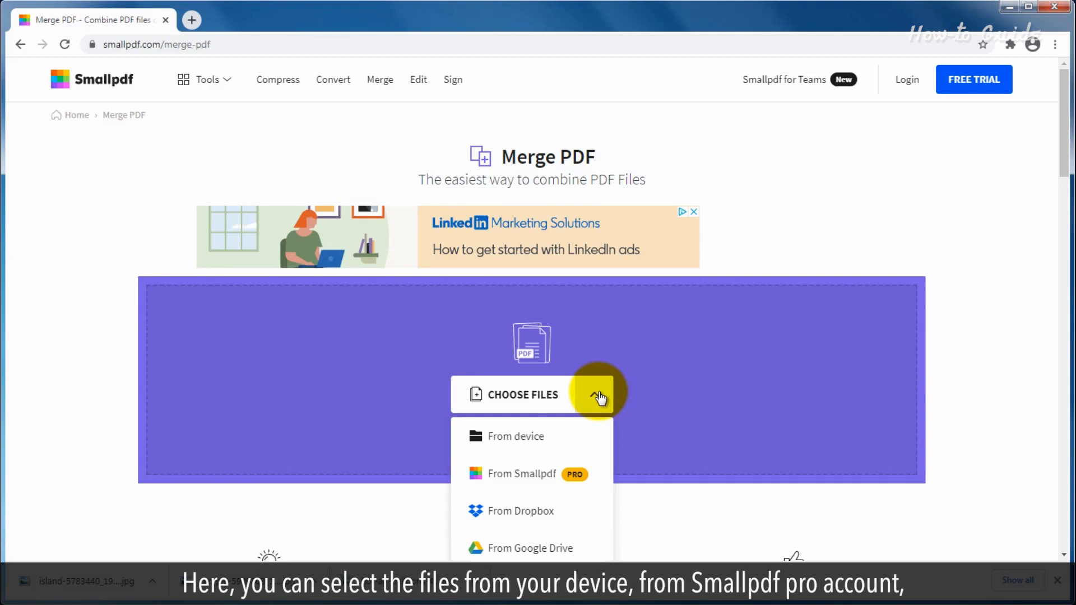
pyautogui.moveTo(525, 473)
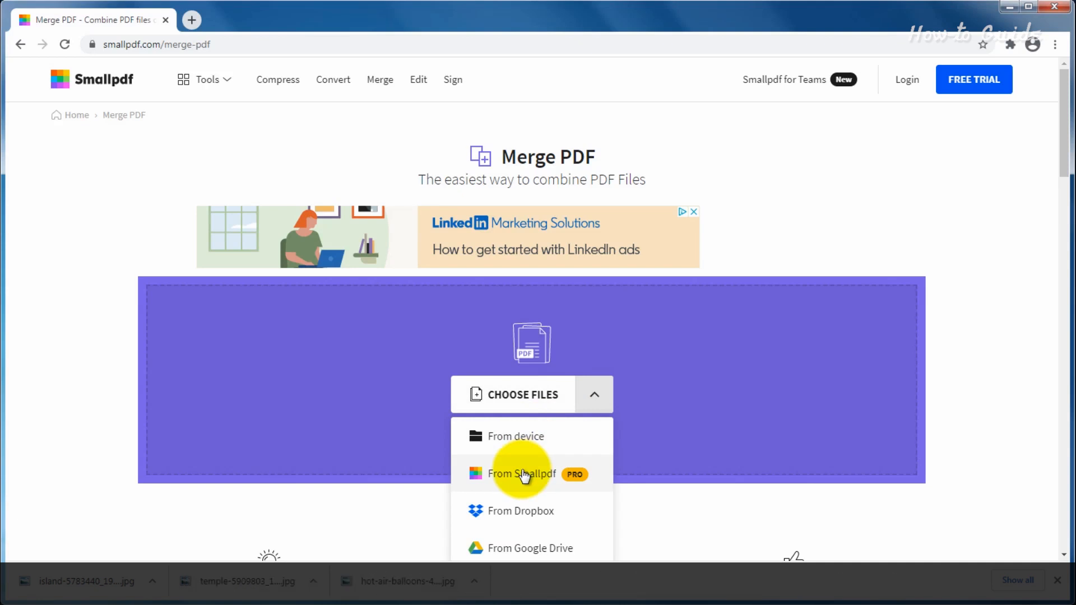
pyautogui.moveTo(524, 539)
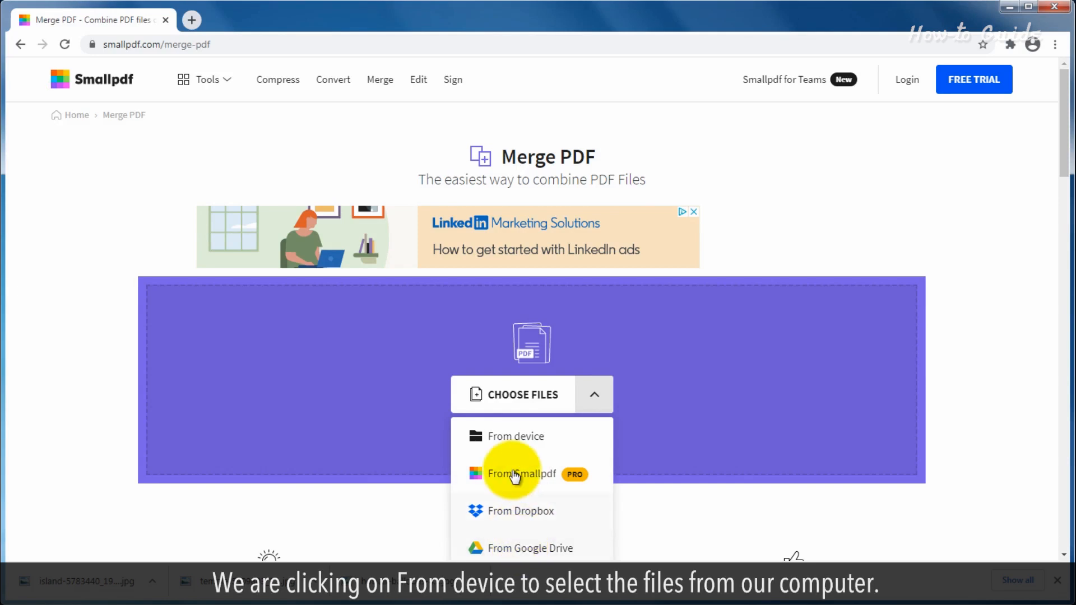
pyautogui.moveTo(514, 444)
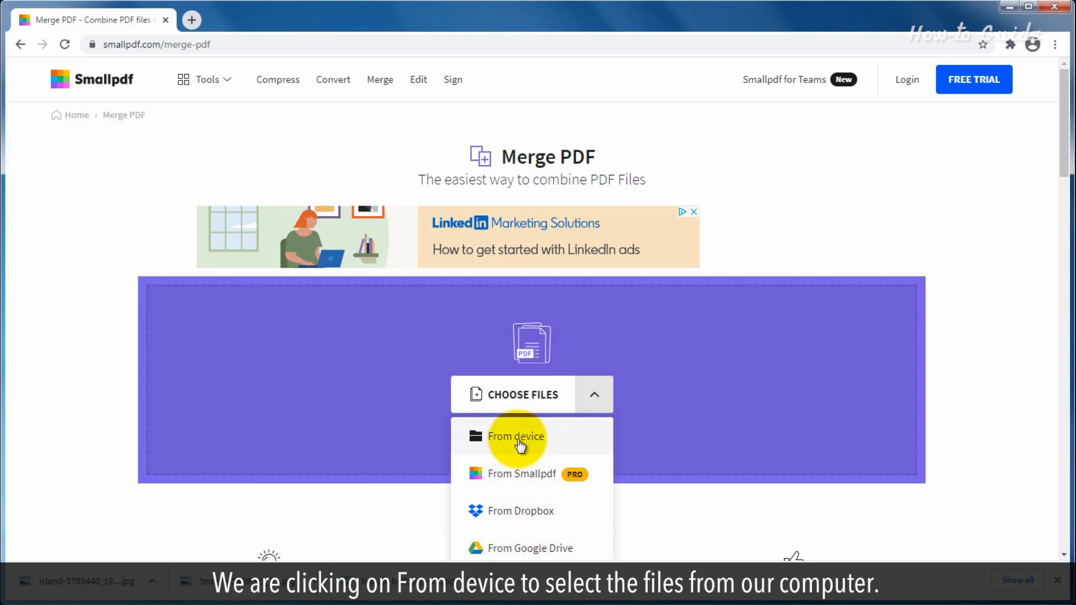
# Step: Upload File-1.pdf, File-2.pdf and File-3.pdf from the Documents folder on this device
pyautogui.click(516, 436)
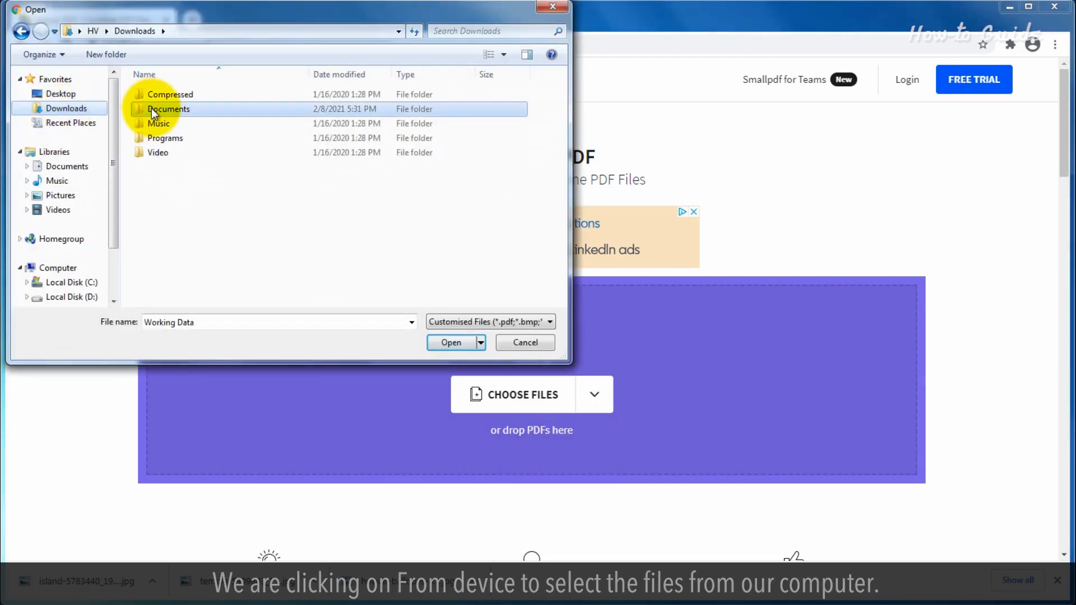
pyautogui.doubleClick(168, 109)
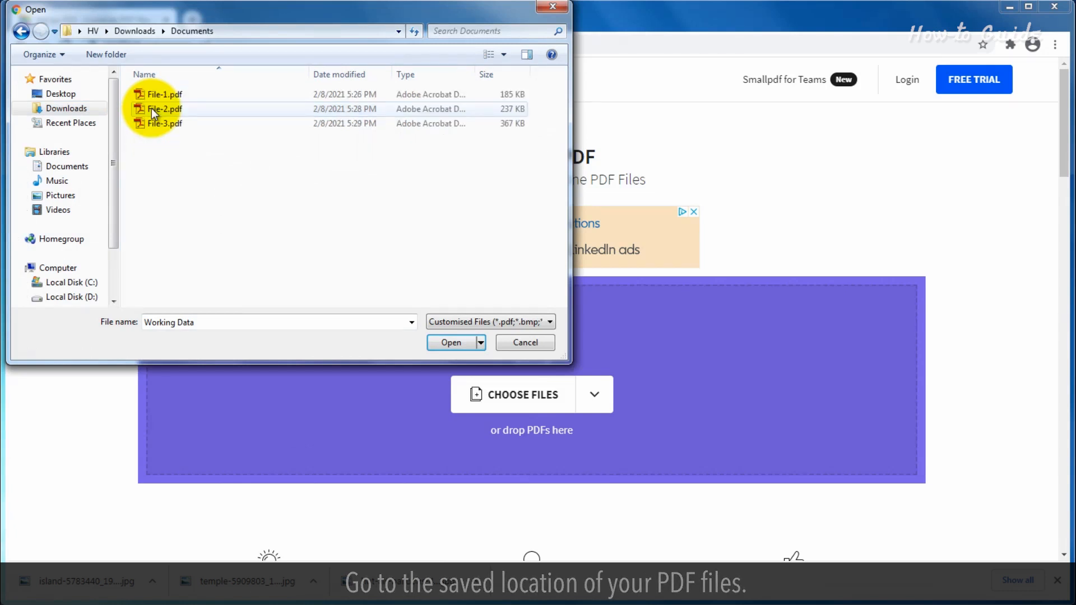
pyautogui.click(164, 94)
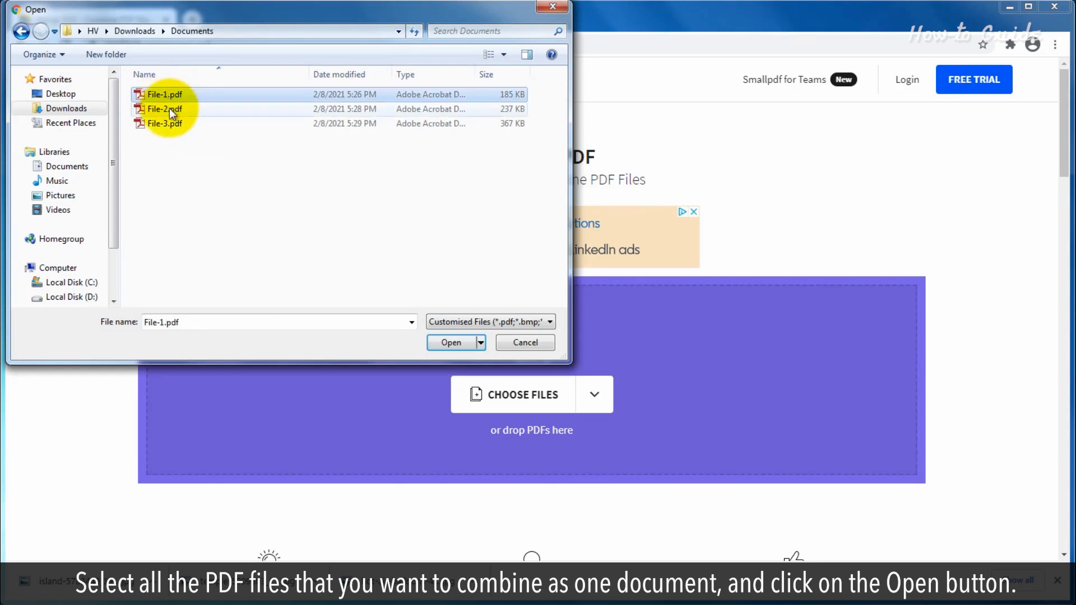
pyautogui.click(165, 123)
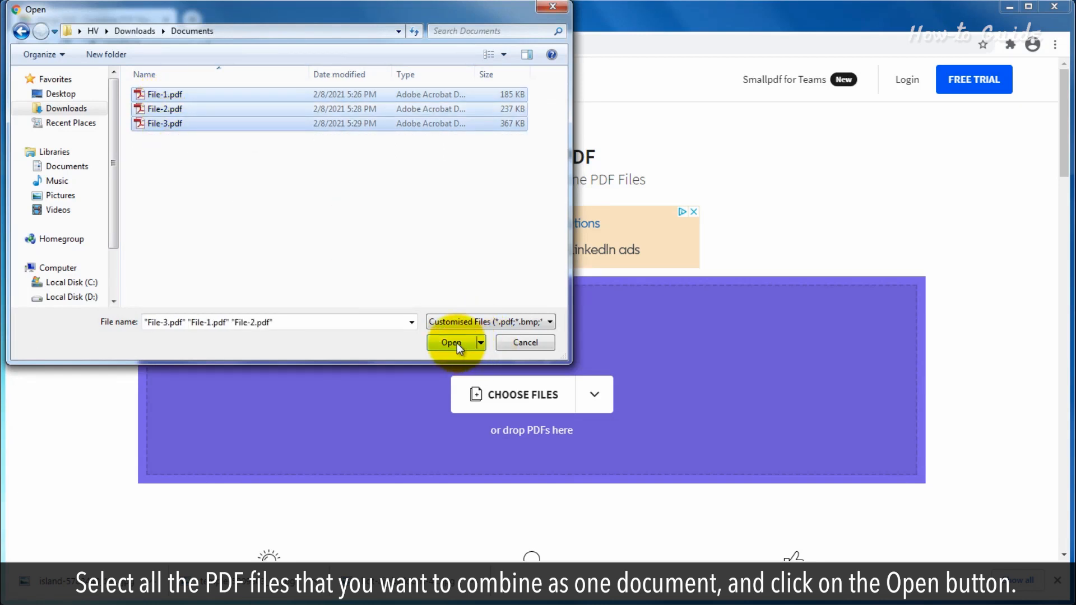
pyautogui.click(451, 342)
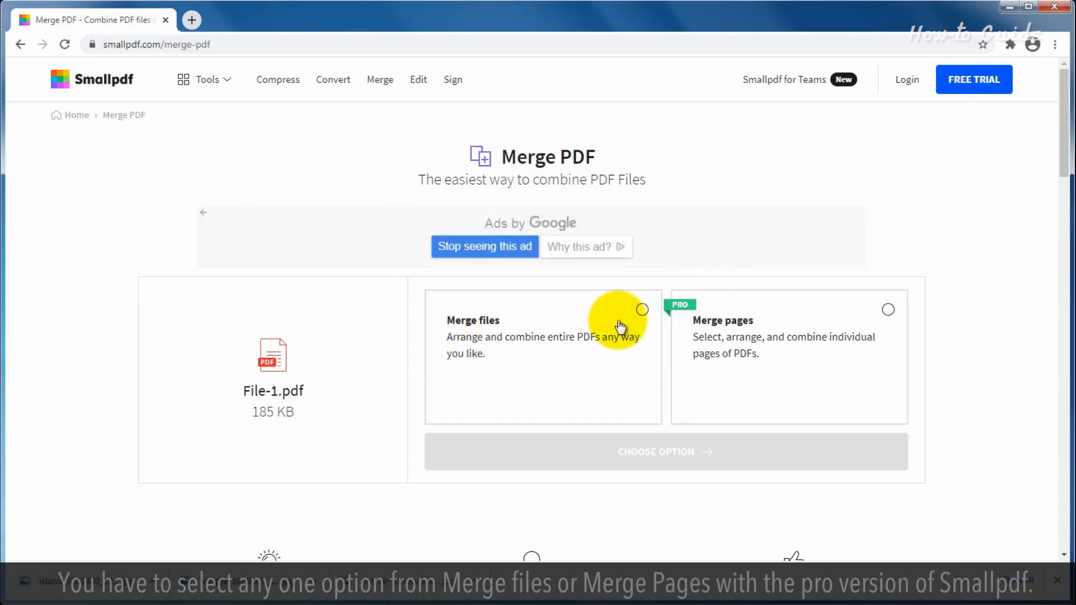
pyautogui.moveTo(526, 349)
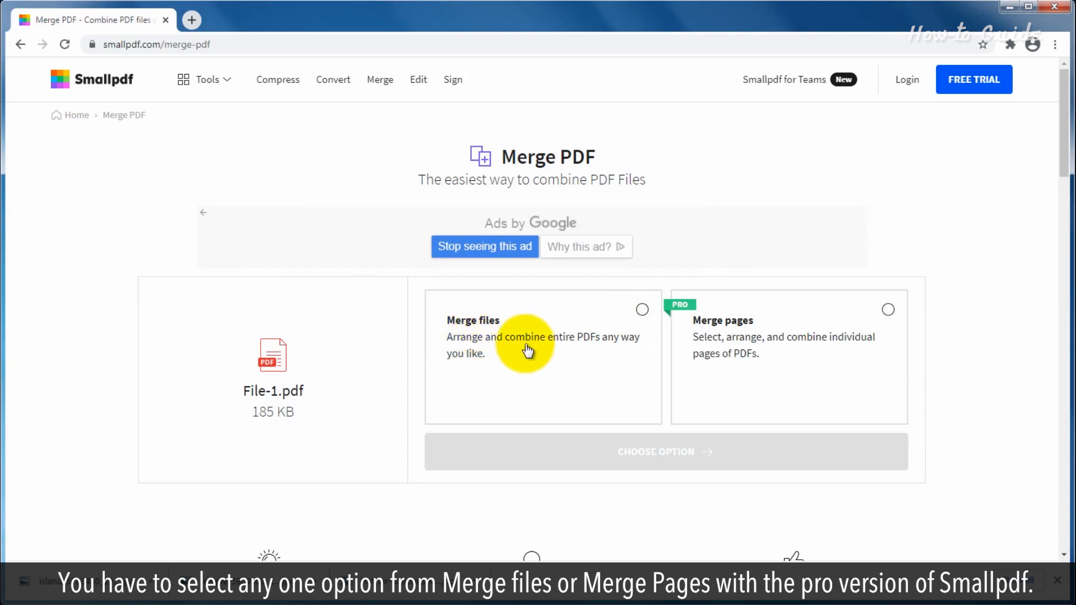
pyautogui.moveTo(789, 352)
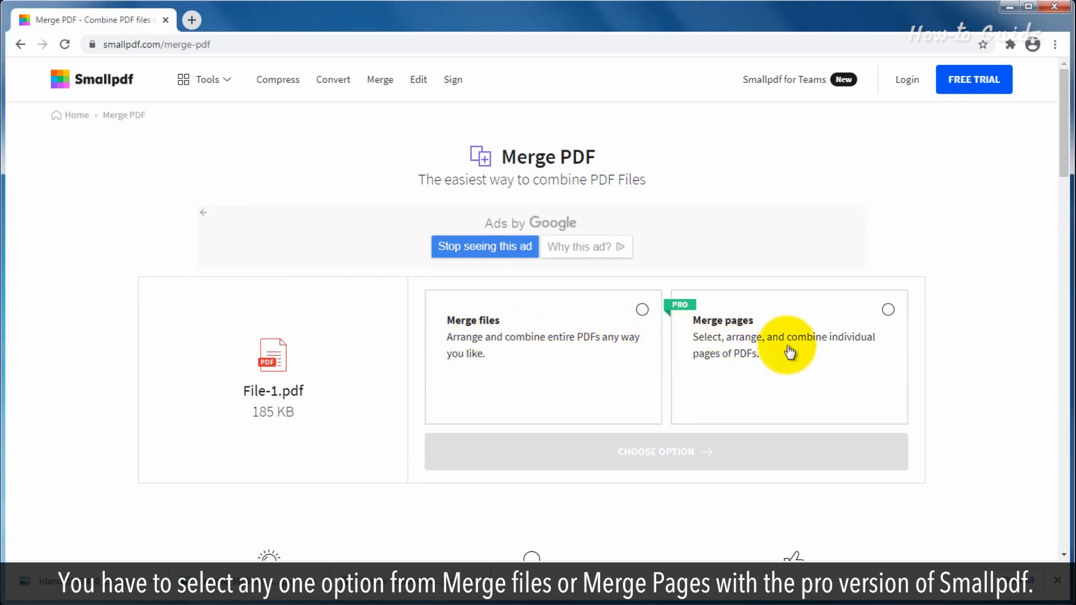
pyautogui.moveTo(809, 368)
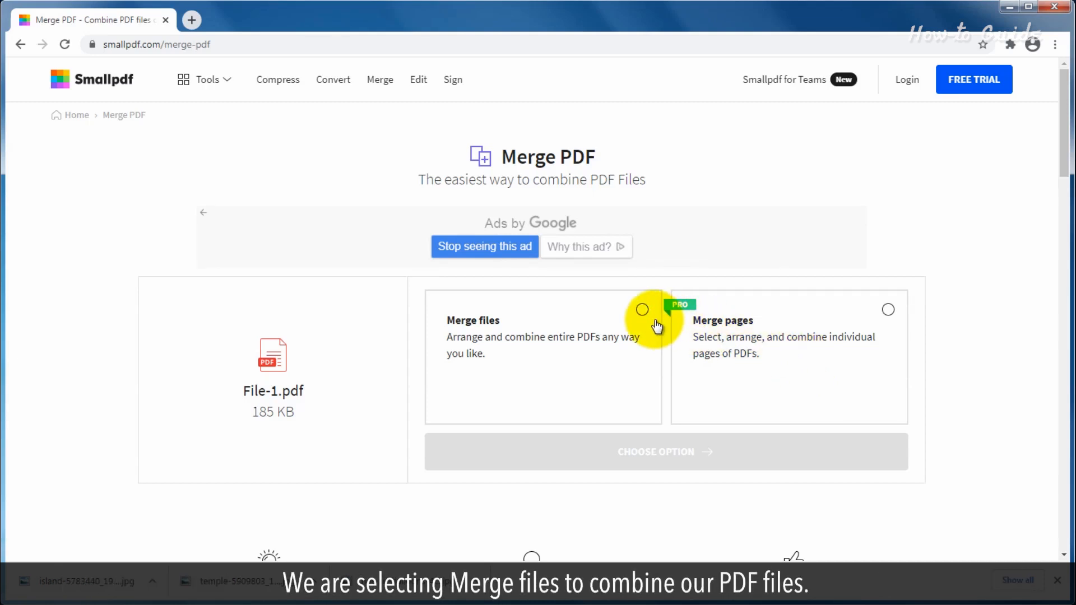
# Step: Choose Merge files (whole PDFs) and continue to the file arrangement view
pyautogui.click(641, 310)
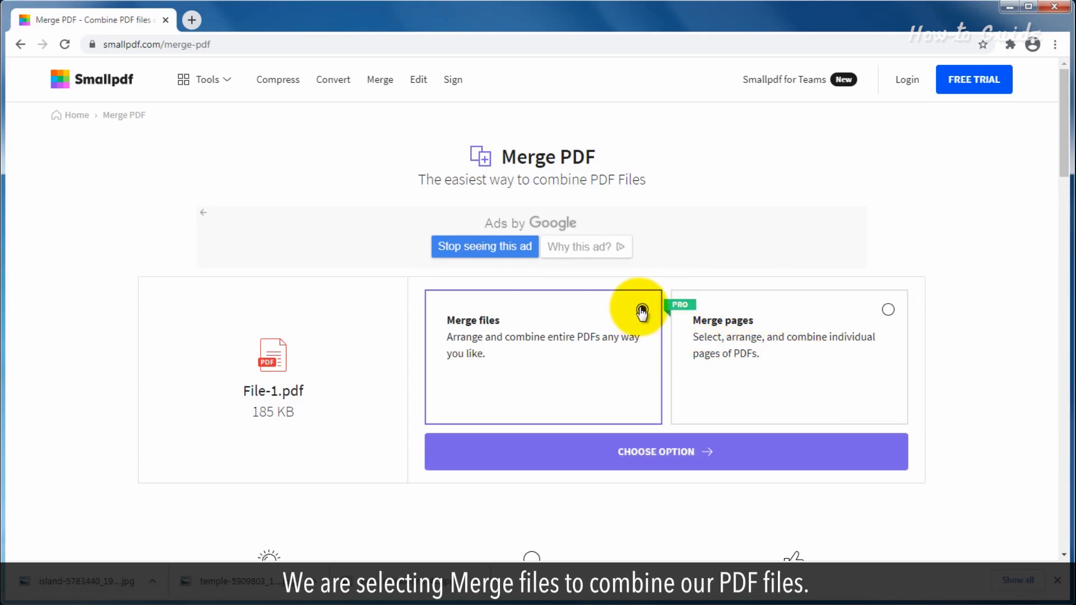
pyautogui.click(641, 309)
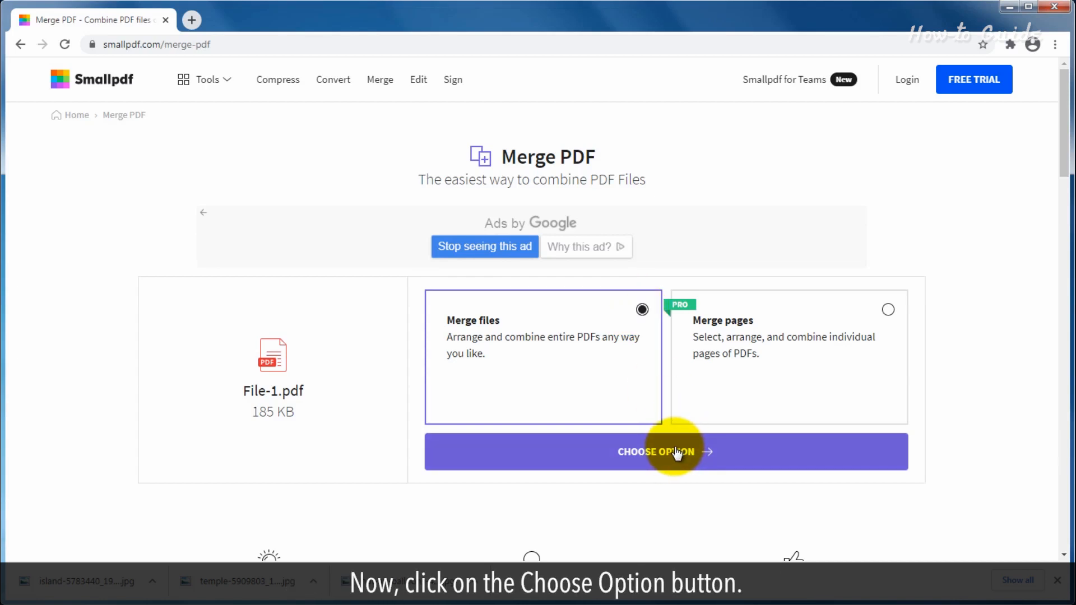
pyautogui.click(664, 452)
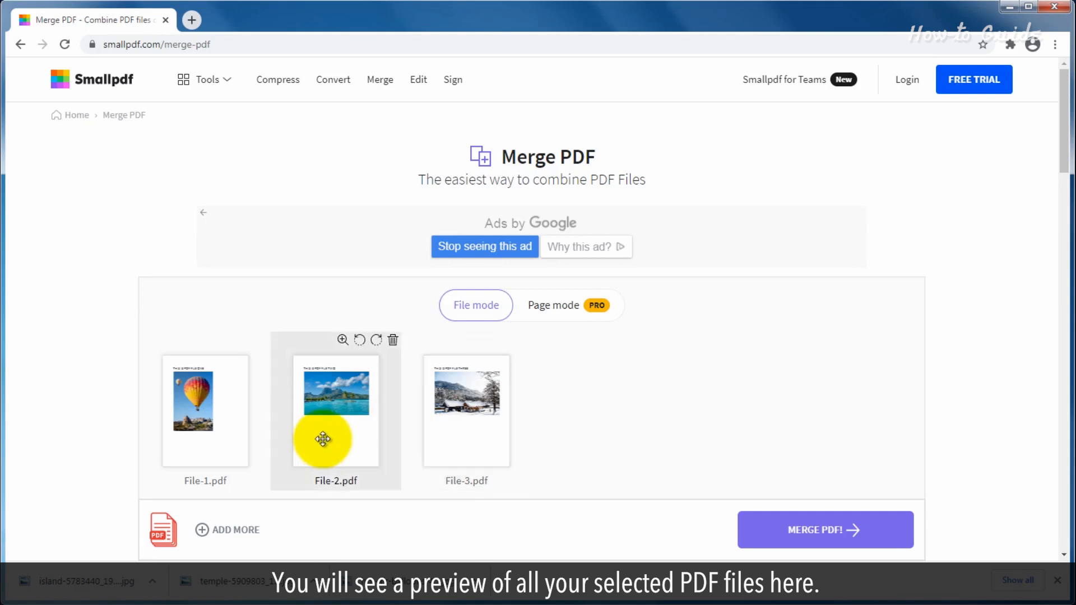
# Step: Merge File-1, File-2 and File-3 in order into File-1-merged.pdf
pyautogui.scroll(-3)
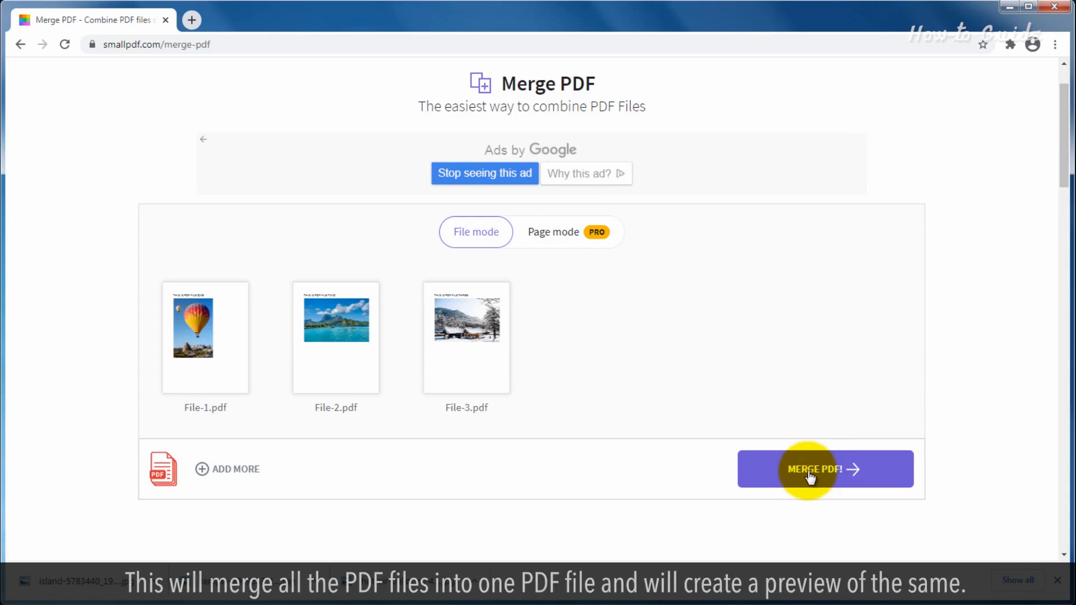
pyautogui.click(824, 469)
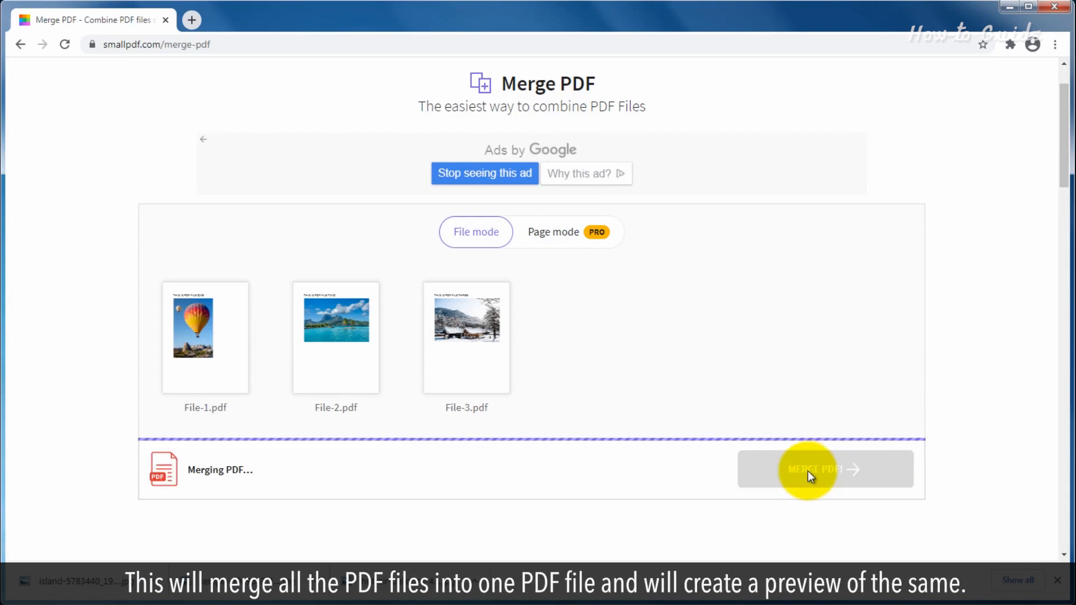
pyautogui.click(816, 468)
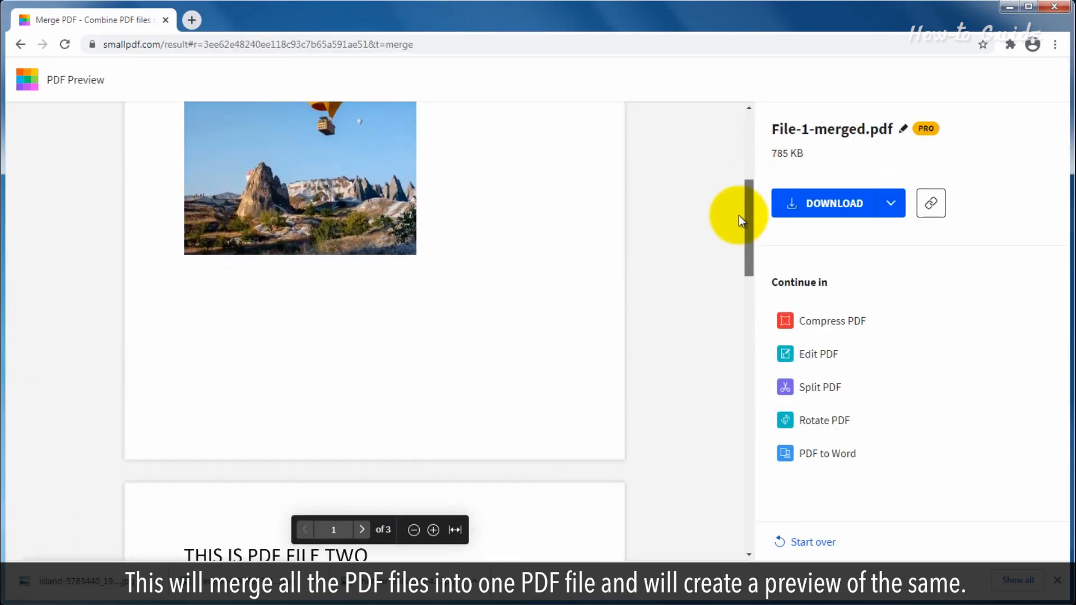
# Step: Review the three-page merged preview and start downloading File-1-merged.pdf
pyautogui.scroll(-3)
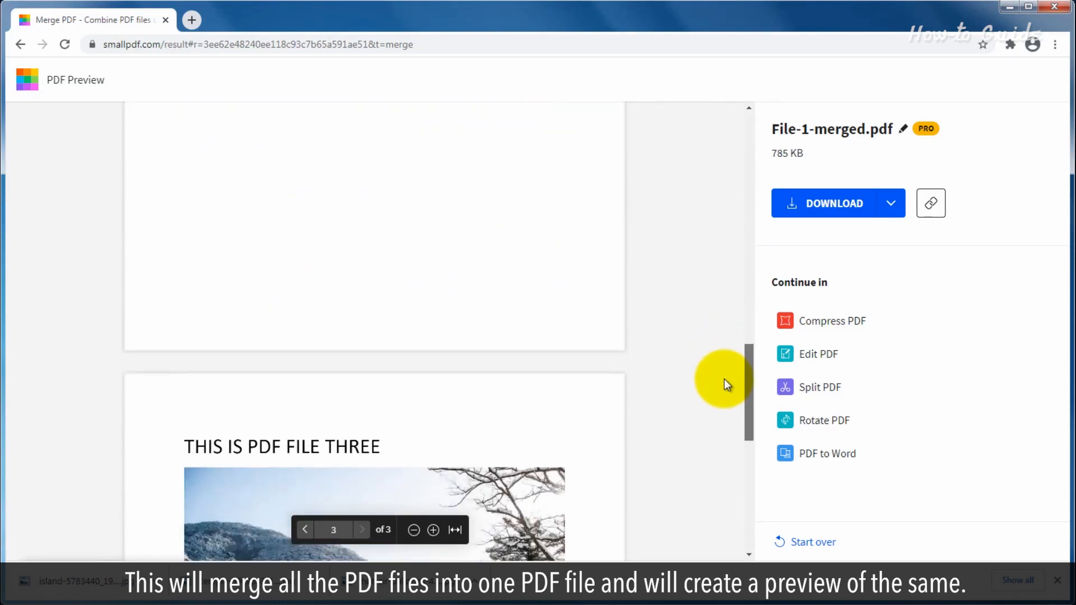
pyautogui.scroll(3)
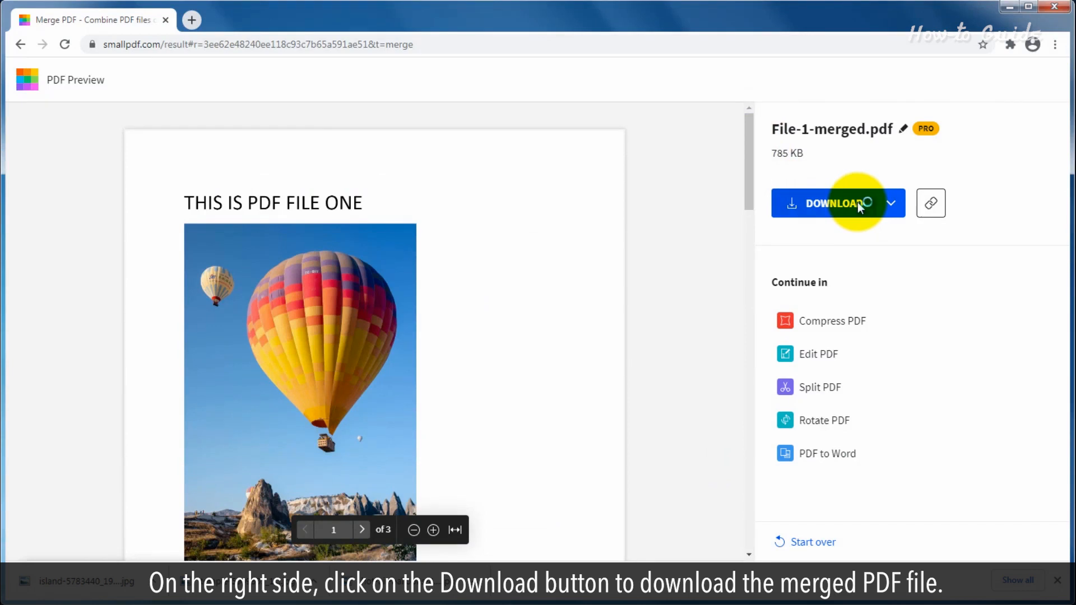
pyautogui.click(832, 203)
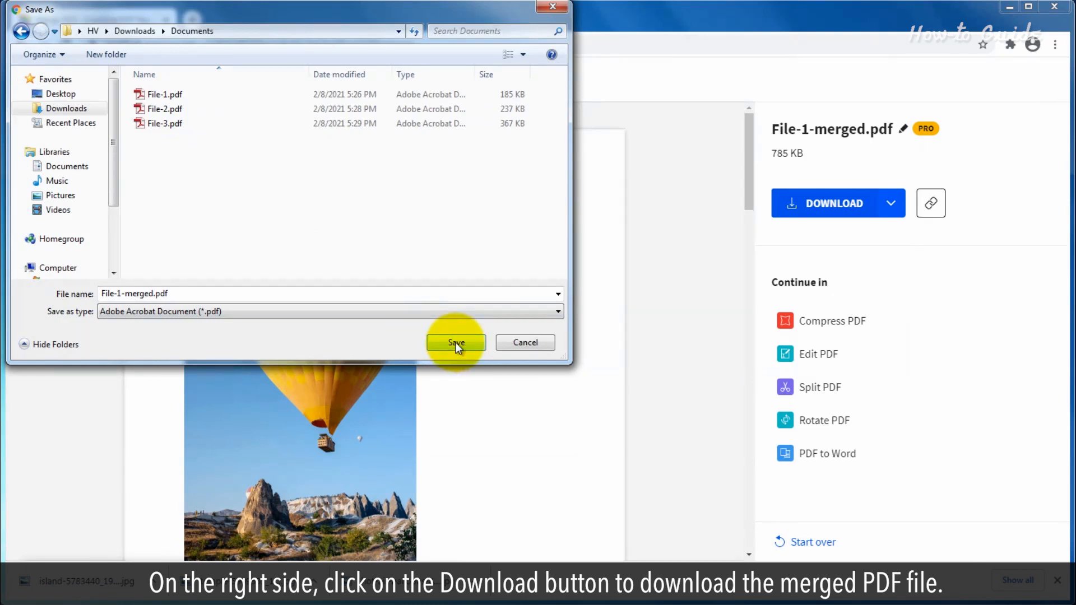
# Step: Save File-1-merged.pdf into the Documents folder with its default name
pyautogui.click(456, 342)
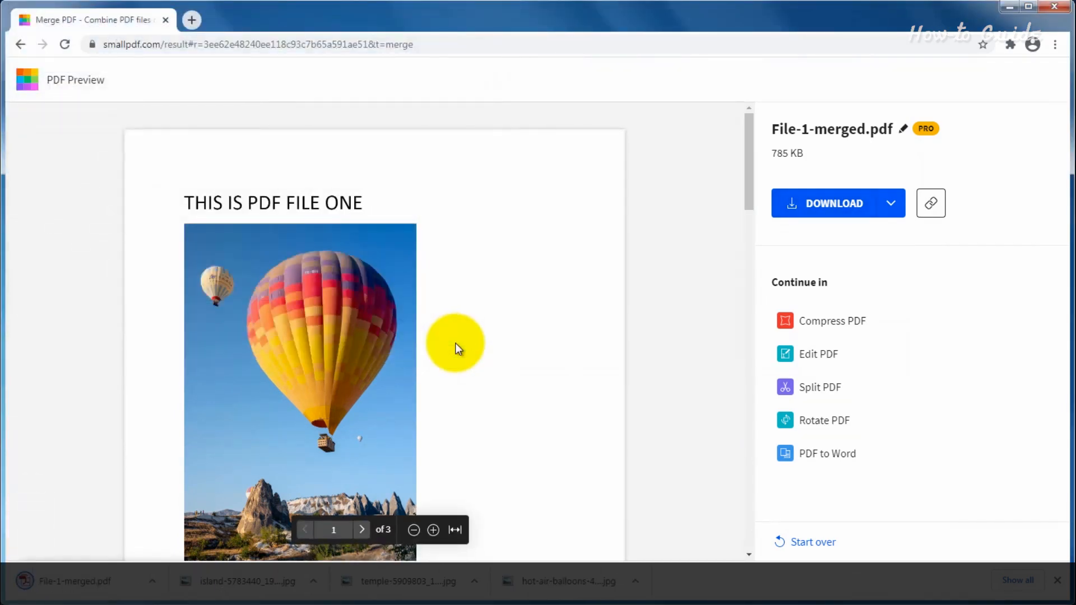
pyautogui.moveTo(219, 532)
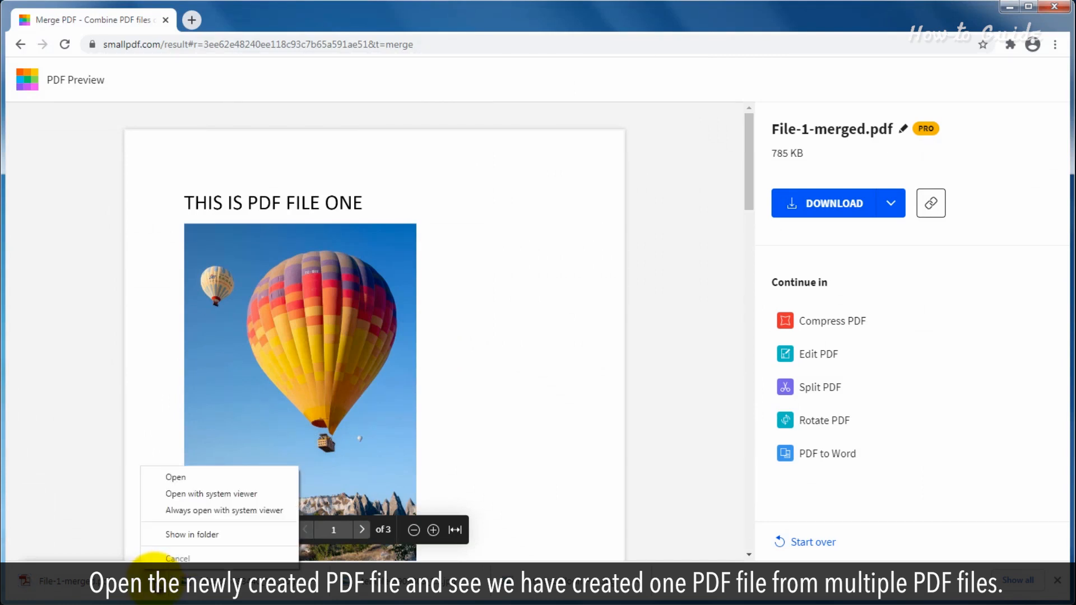
# Step: View the downloaded File-1-merged.pdf in Chrome, scrolling through pages 1 to 3
pyautogui.click(175, 477)
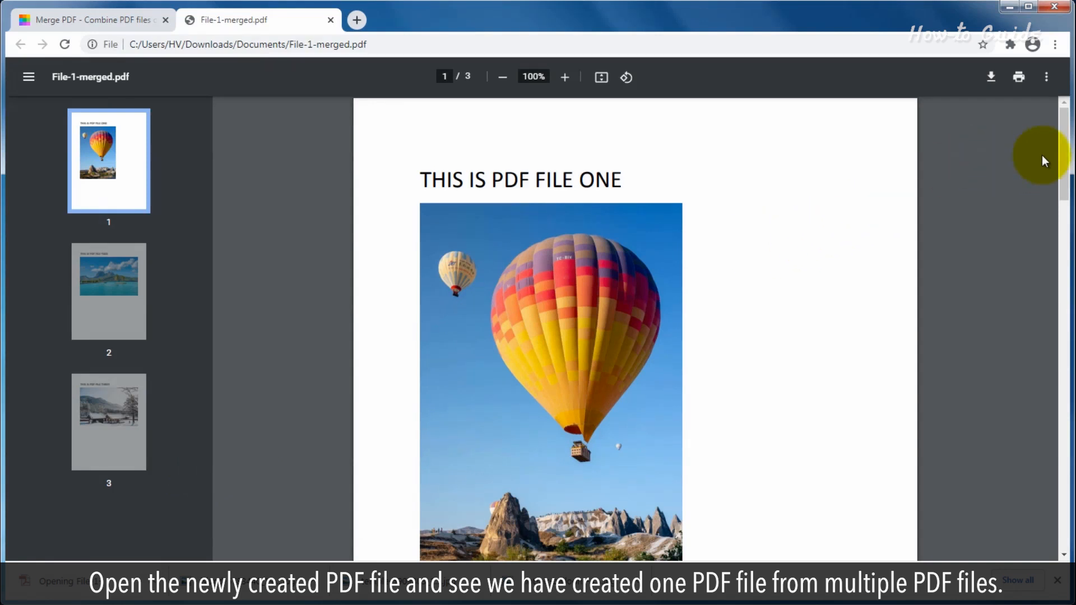
pyautogui.scroll(-3)
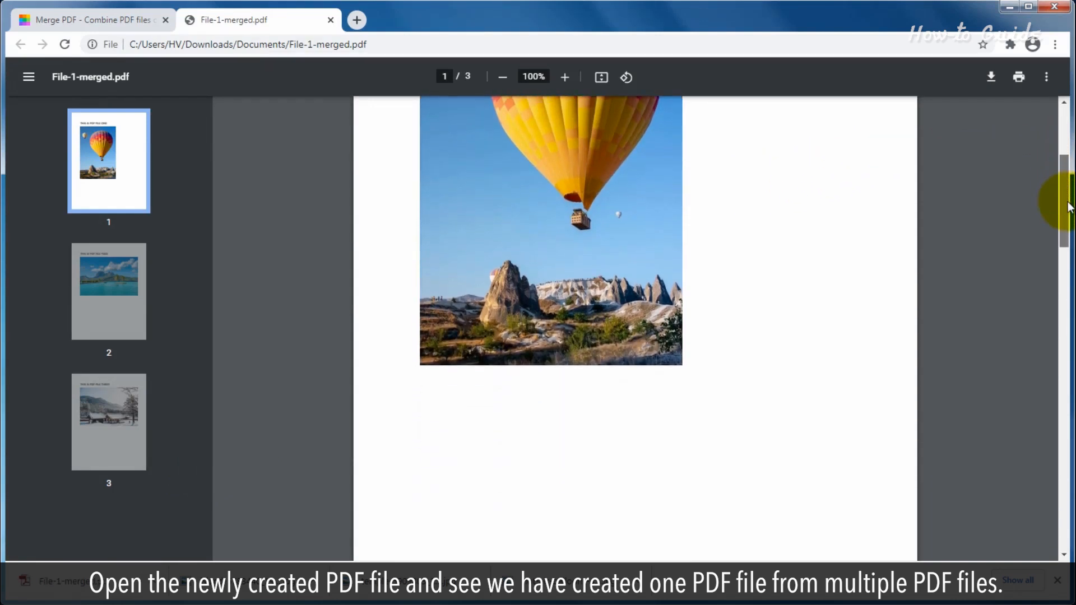
pyautogui.scroll(-3)
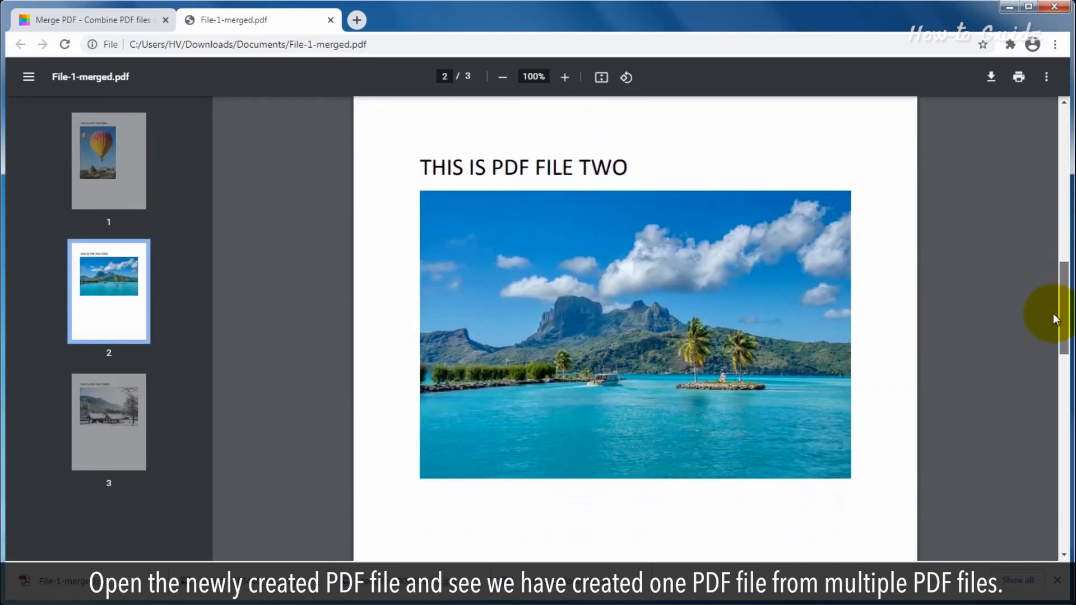
pyautogui.scroll(-3)
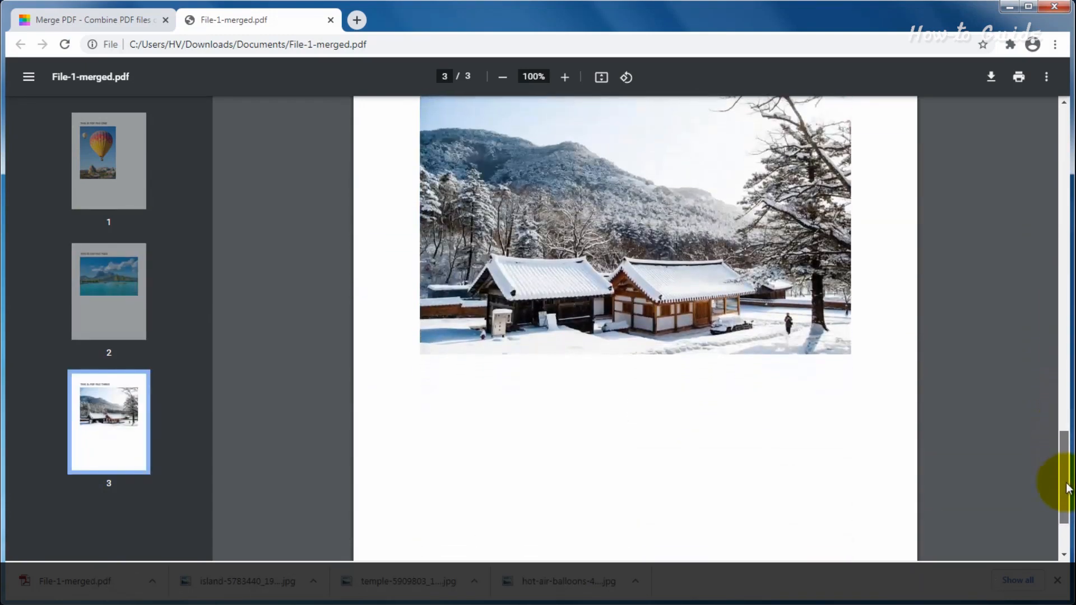